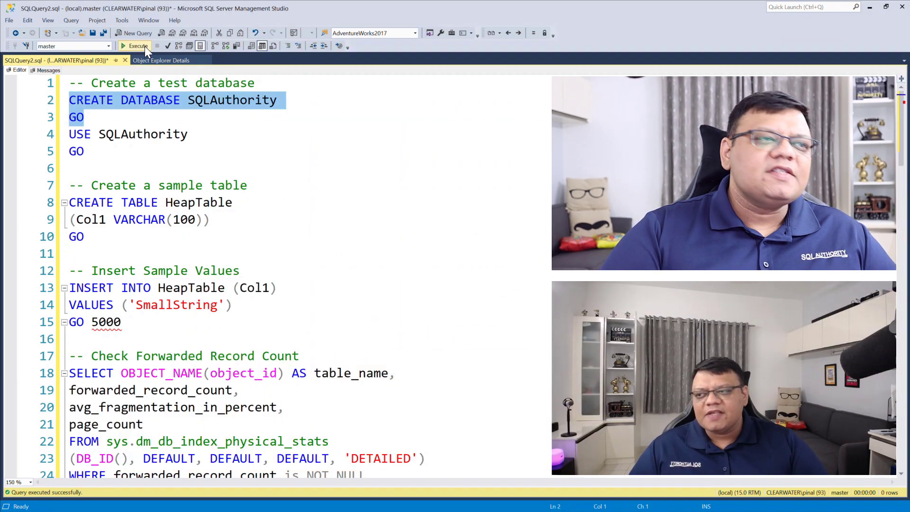
Execute CREATE DATABASE SQLAuthority and return to the query editor
click(138, 45)
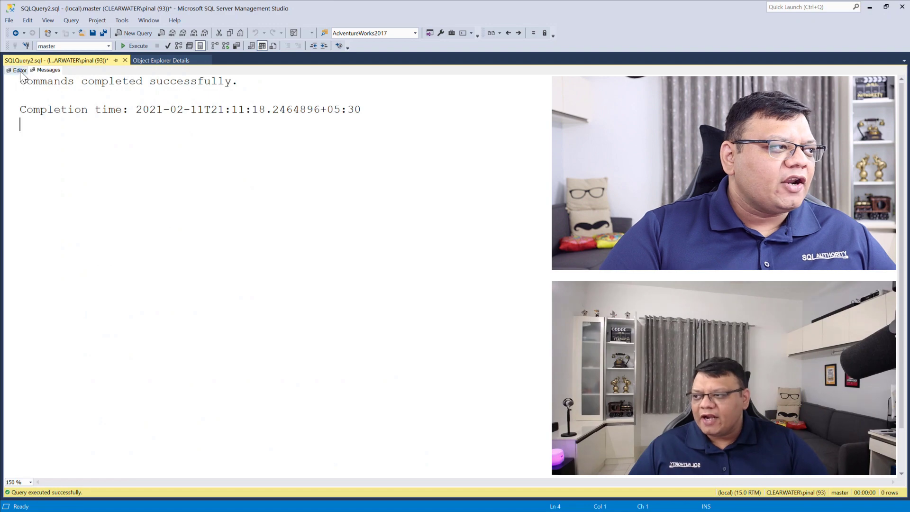
click(19, 69)
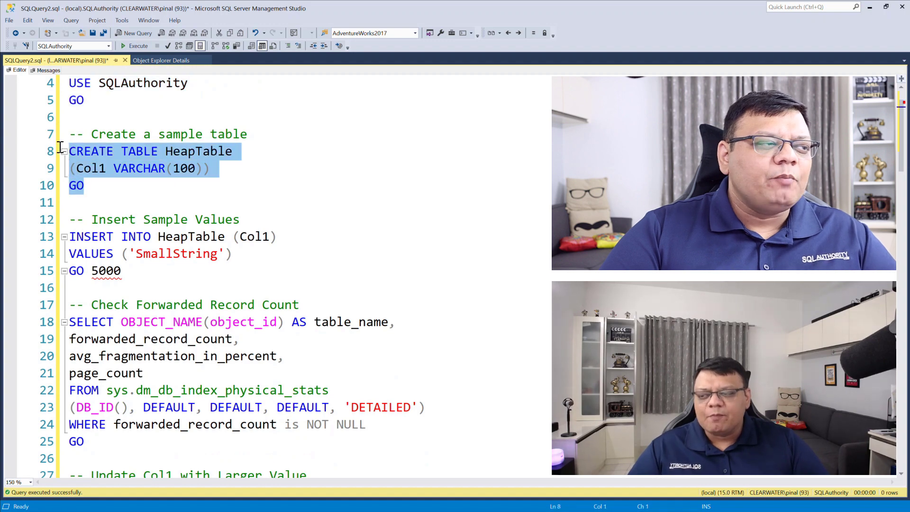
mouse_move(138, 46)
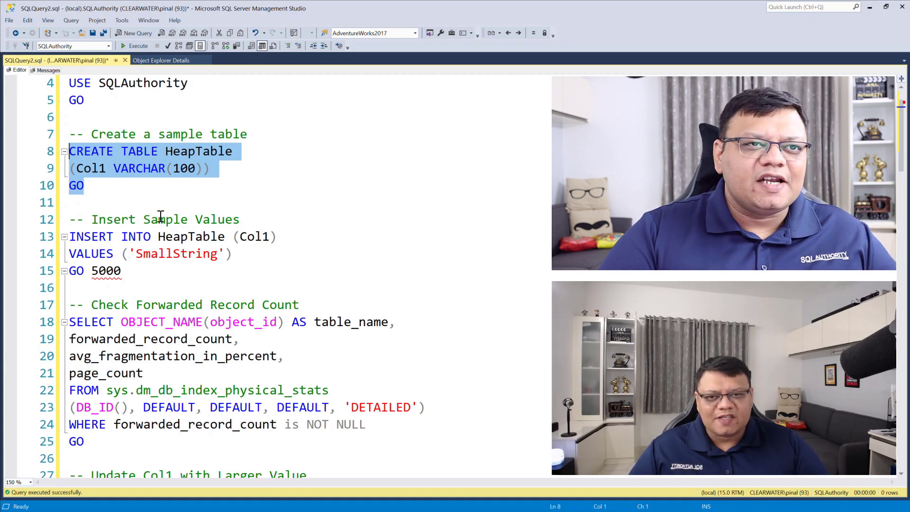
Execute the CREATE TABLE HeapTable block with its VARCHAR(100) Col1 column
click(134, 45)
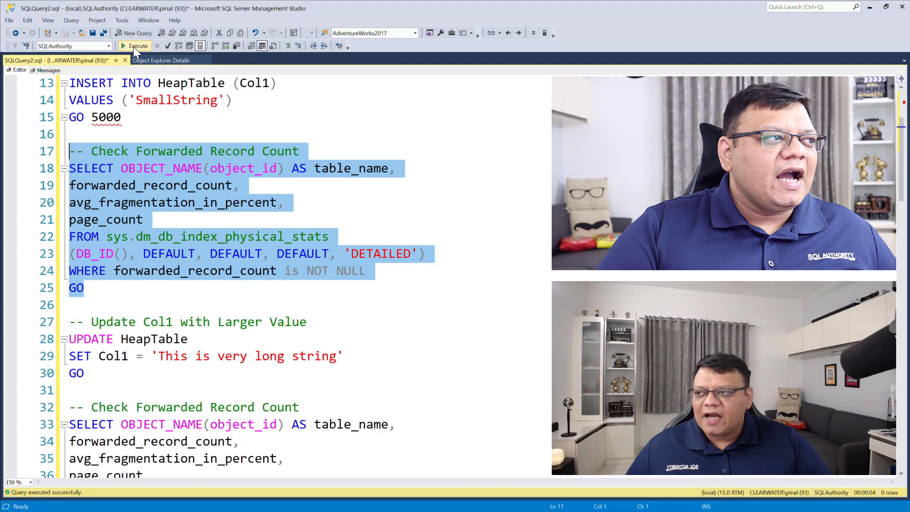
Run the forwarded record count query, showing 0 forwarded records and 16 pages
click(136, 46)
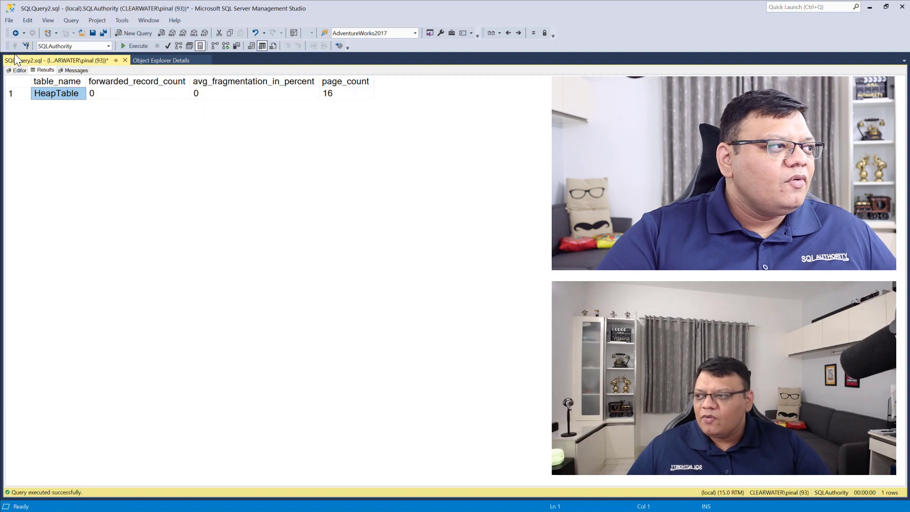
click(18, 69)
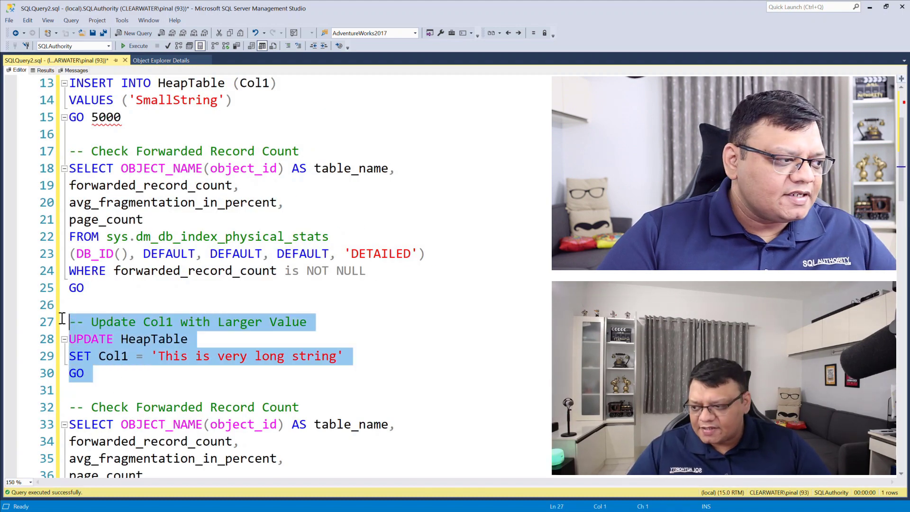
Execute the UPDATE setting Col1 to the long string, then re-run the forwarded record check
click(135, 46)
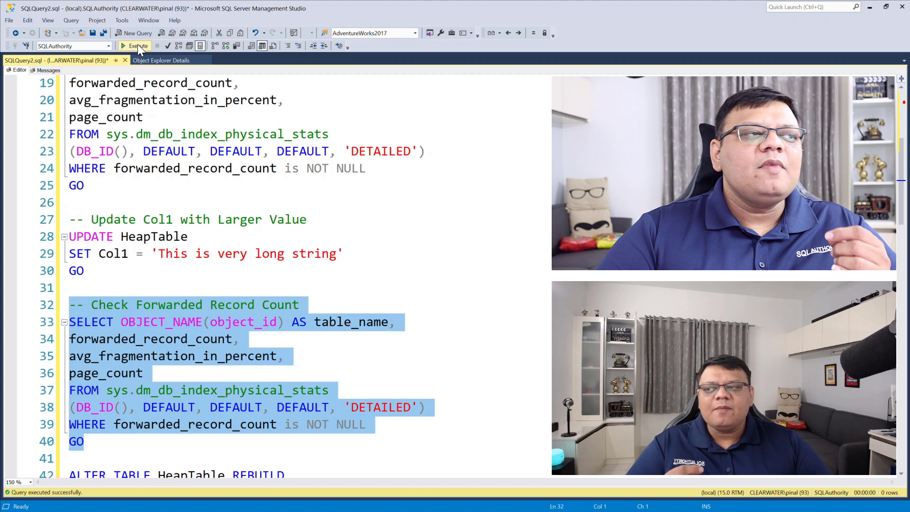
click(134, 46)
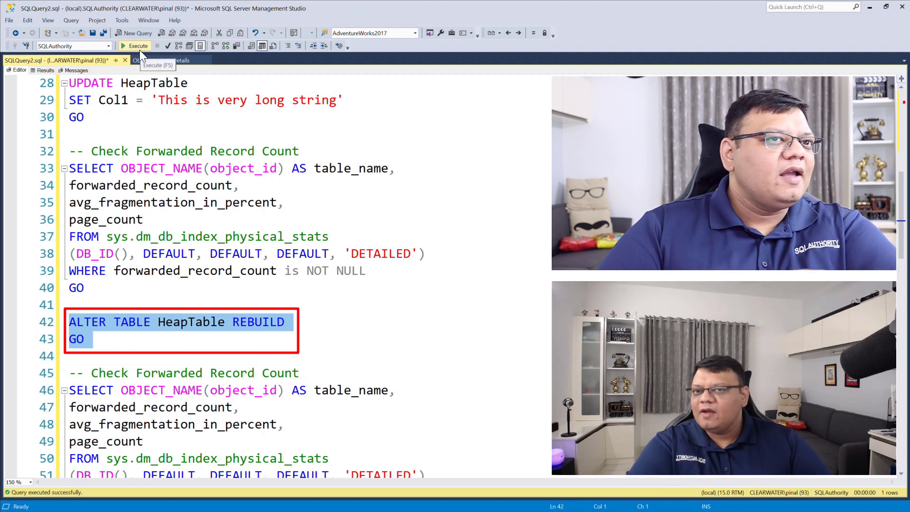
Execute ALTER TABLE HeapTable REBUILD, then the final check showing 0 forwarded records and 23 pages
click(135, 45)
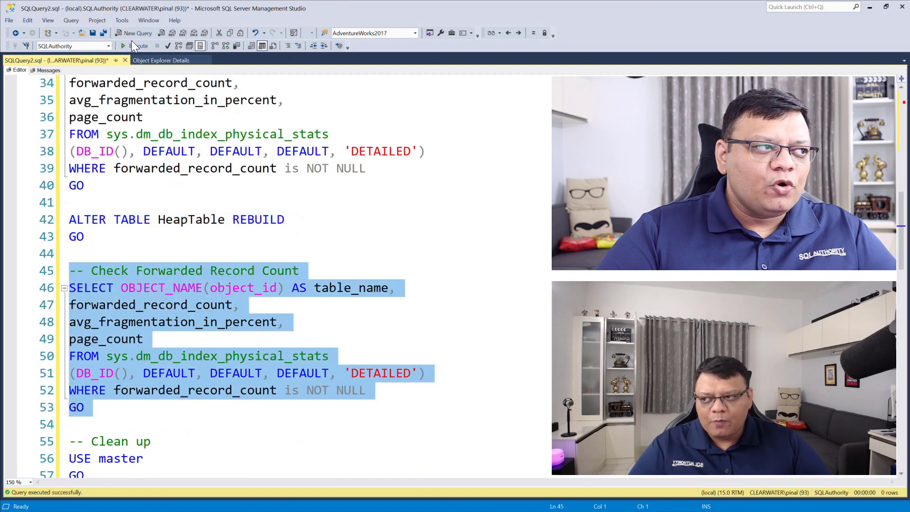
click(135, 45)
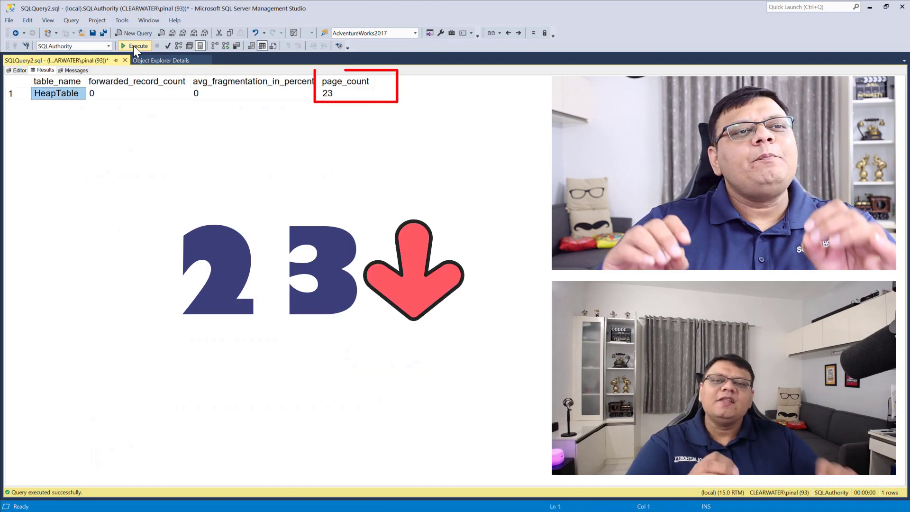